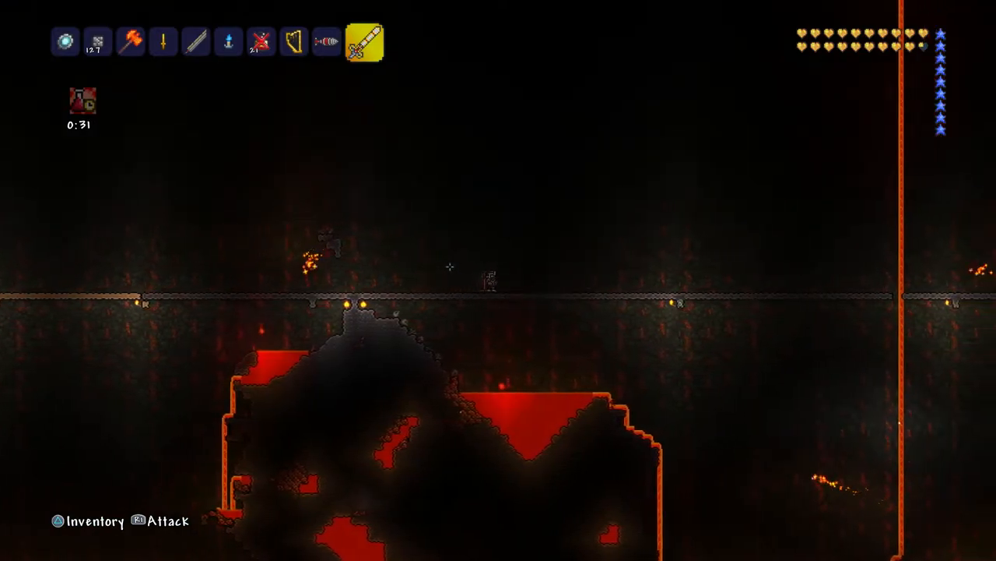
# - Attack a red devil flying near the Underworld walkway
pyautogui.click(490, 280)
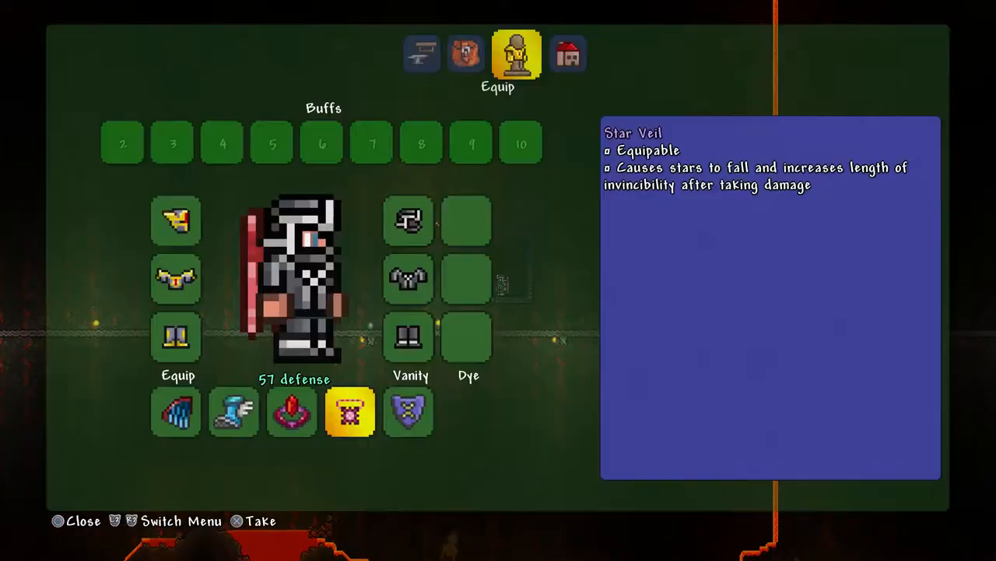
# - Inspect the Star Veil accessory on the Equip screen
pyautogui.click(471, 53)
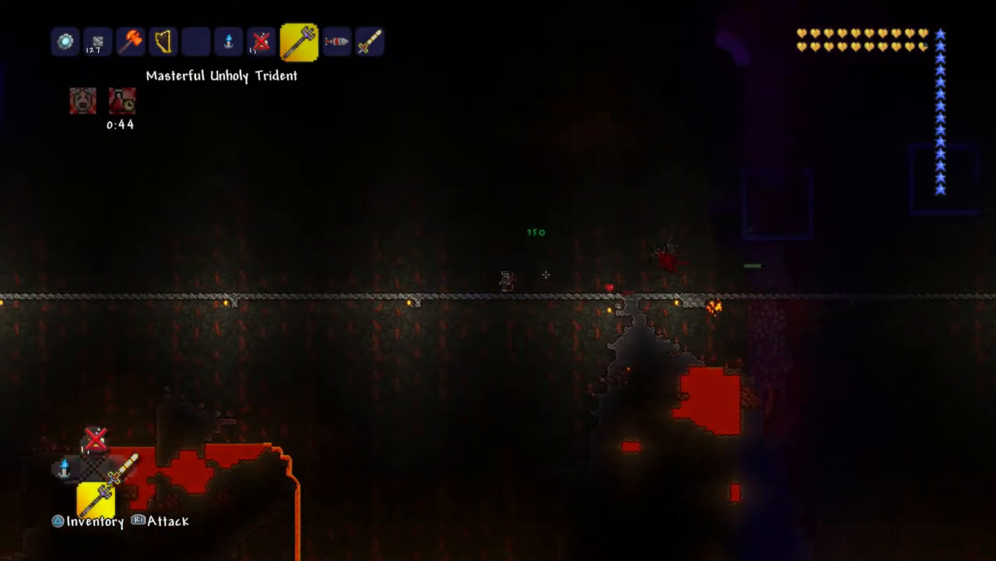
# - Select the Masterful Unholy Trident in the hotbar to fight the red devils
pyautogui.click(367, 40)
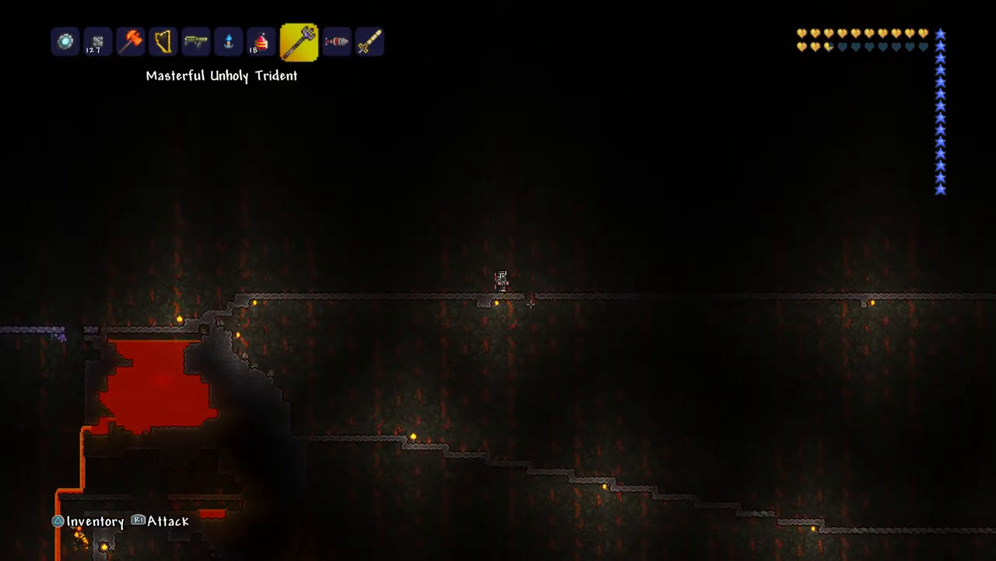
# - Thrust the Unholy Trident at an enemy while walking past the lava pools
pyautogui.click(521, 304)
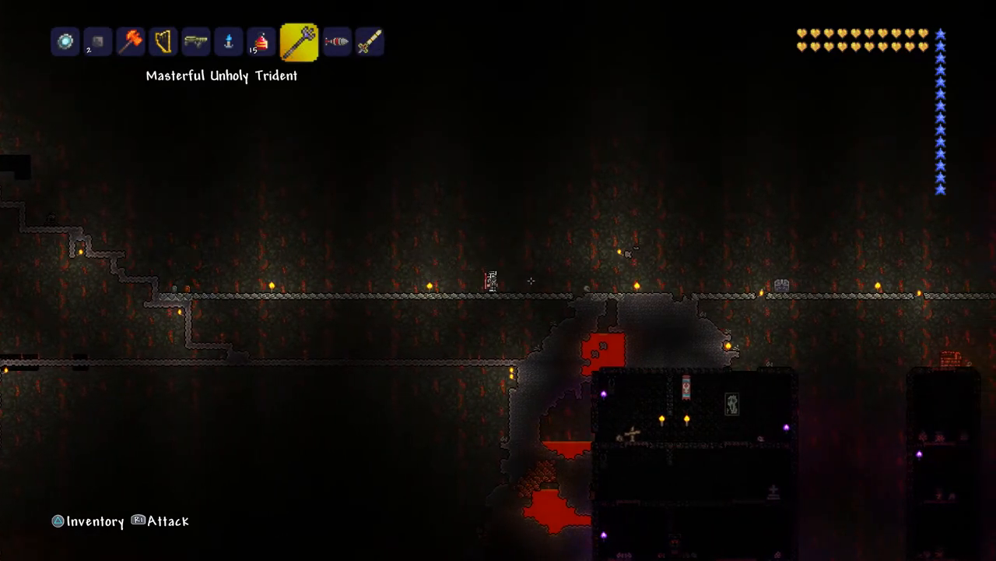
# - Strike at a demon from the torch-lit bridge above the ruined obsidian house
pyautogui.click(532, 281)
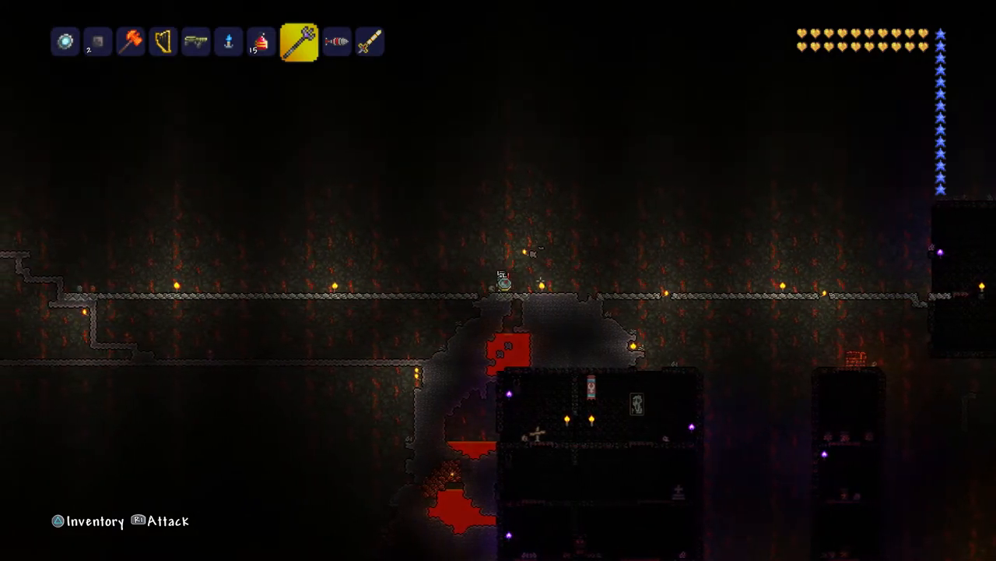
# - Trash a flesh chunk to free a slot, collect the Violent Compass, and resume play
pyautogui.press('inventory')
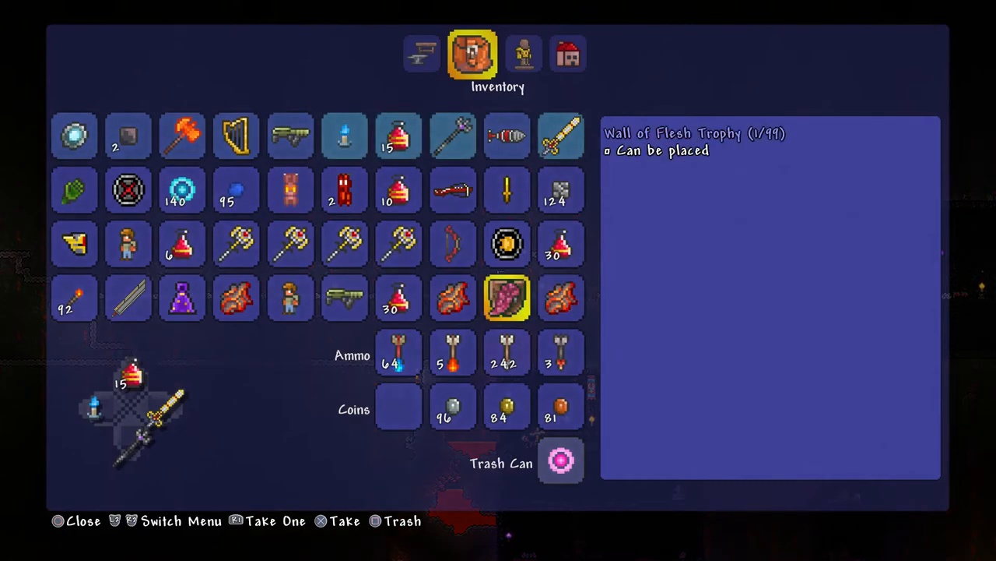
pyautogui.moveTo(237, 299)
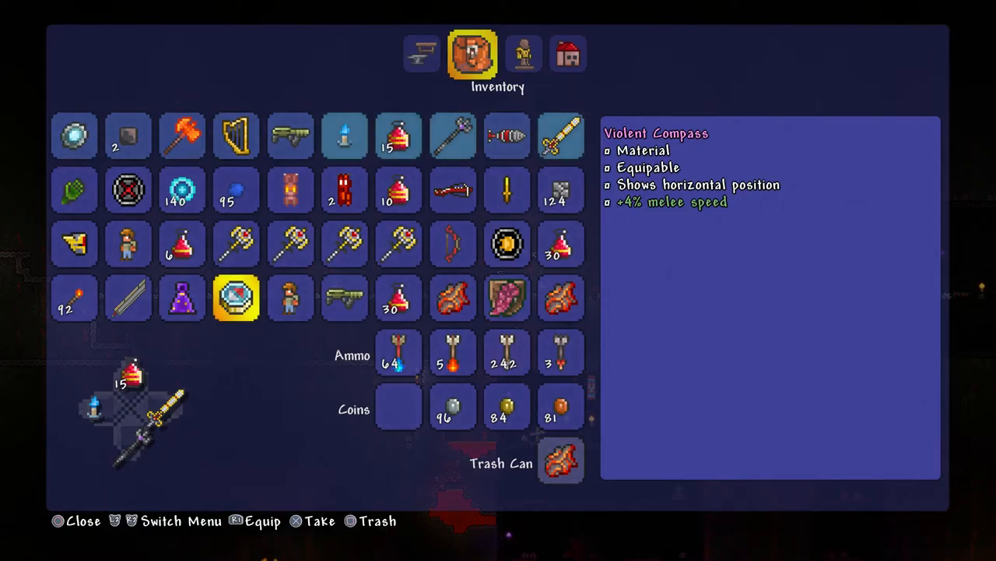
pyautogui.press('escape')
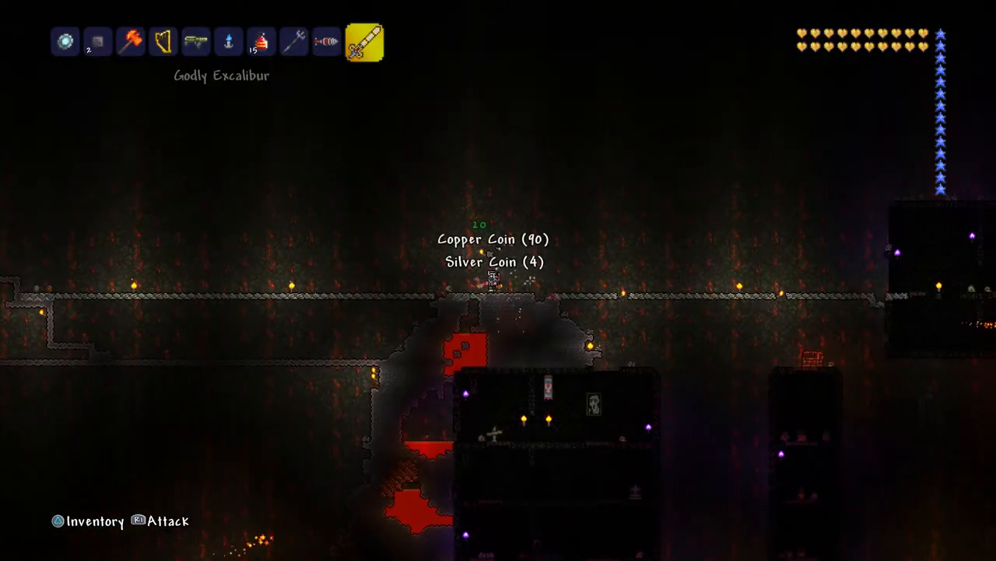